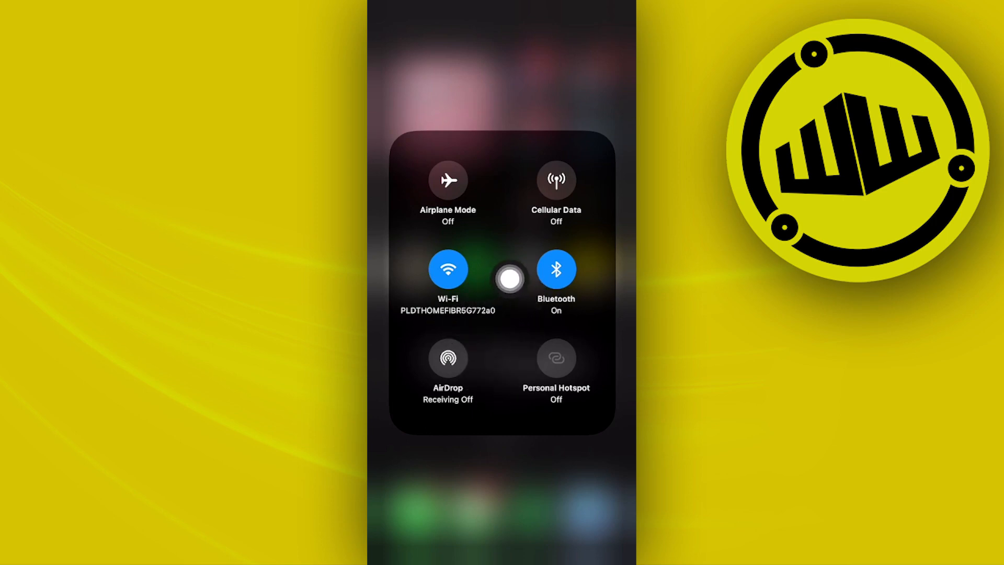
{"action": "mouse_move", "coordinate": [541, 374]}
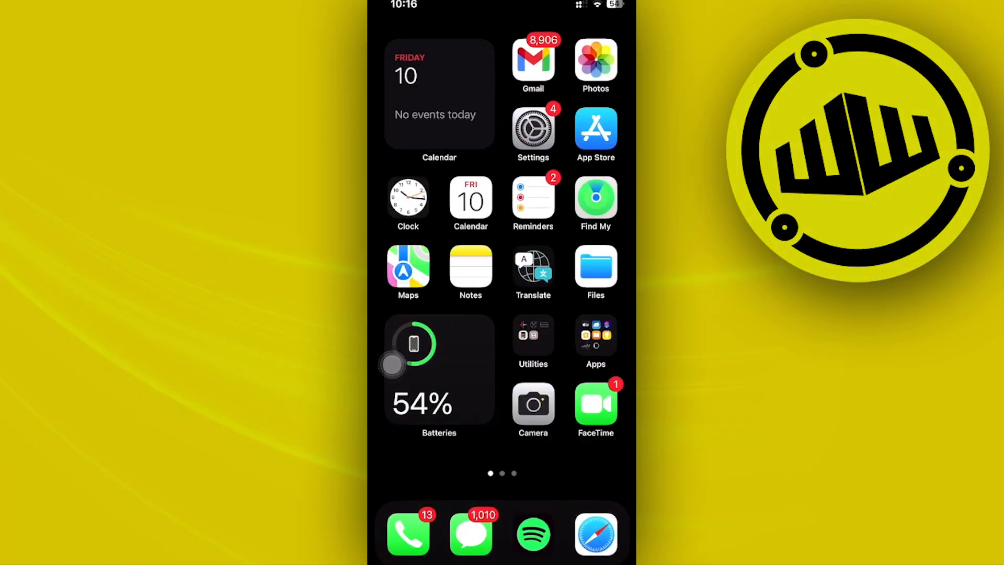
Step: Launch the App Store, go to the Search tab, and activate the empty search field
{"action": "left_click", "coordinate": [595, 128]}
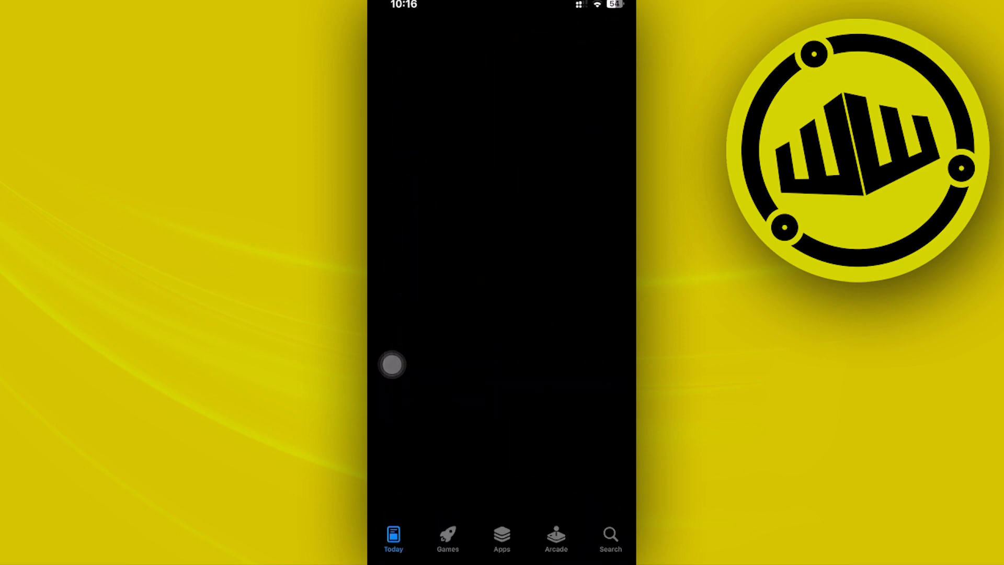
{"action": "left_click", "coordinate": [609, 538]}
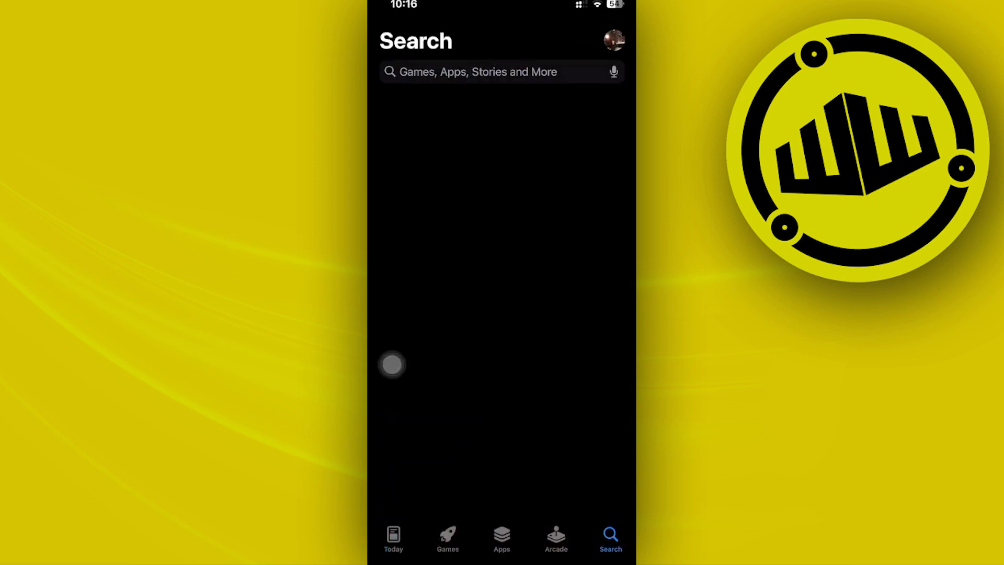
{"action": "left_click", "coordinate": [500, 71]}
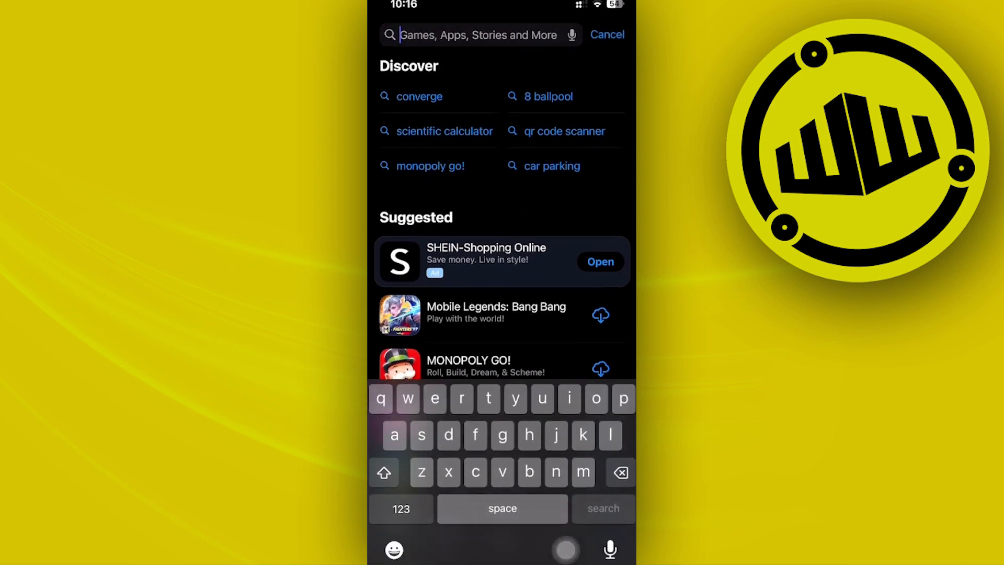